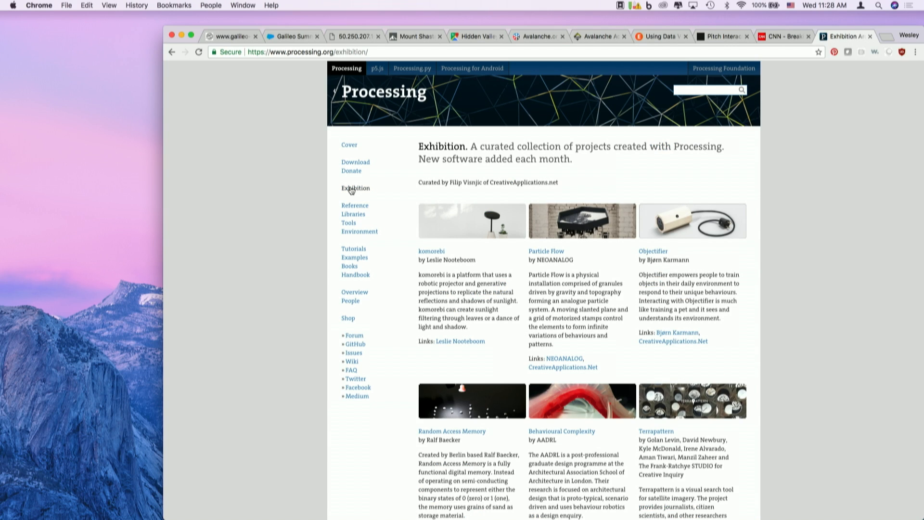
scroll(down, 3)
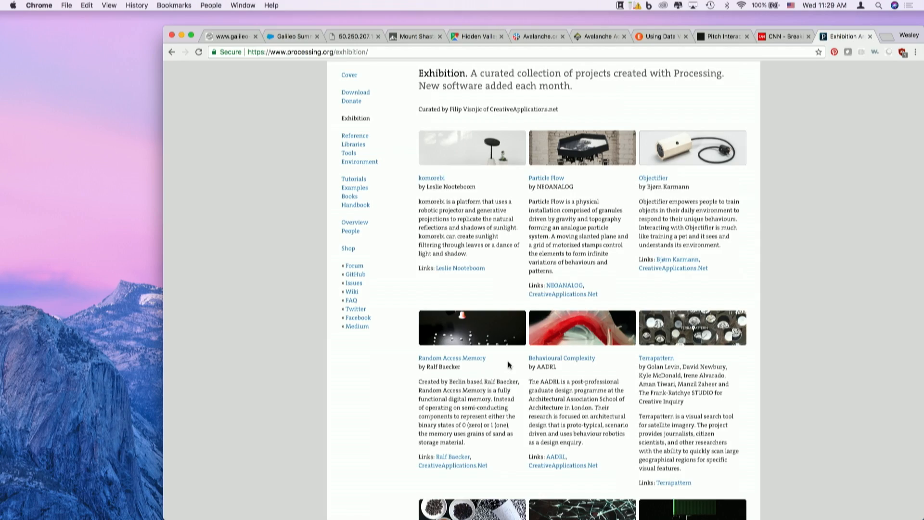
scroll(down, 3)
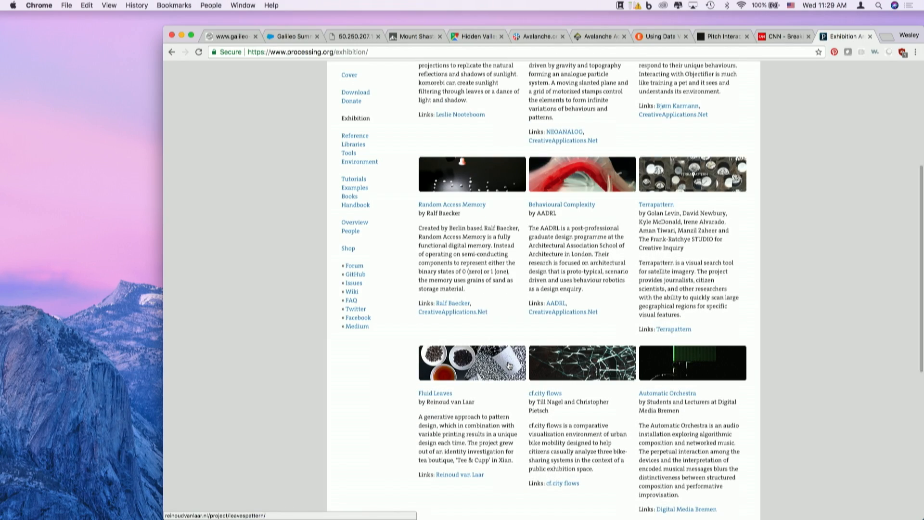
mouse_move(510, 363)
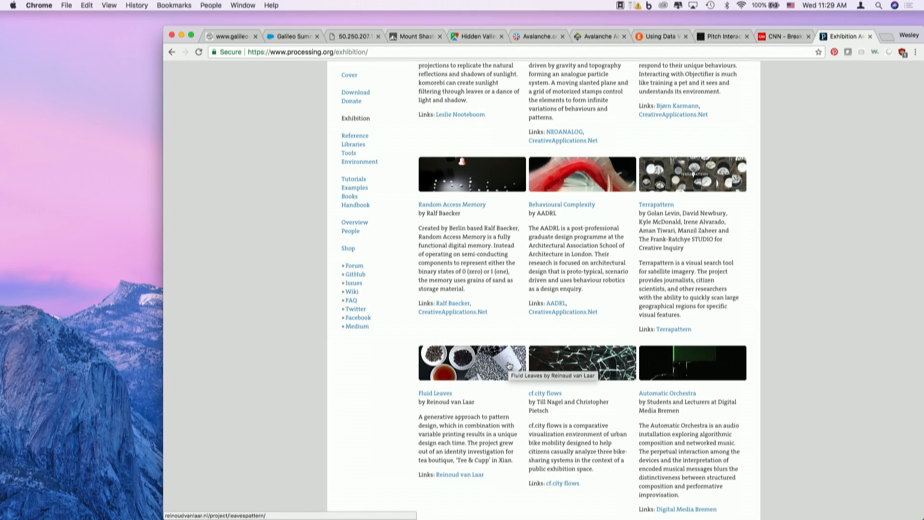